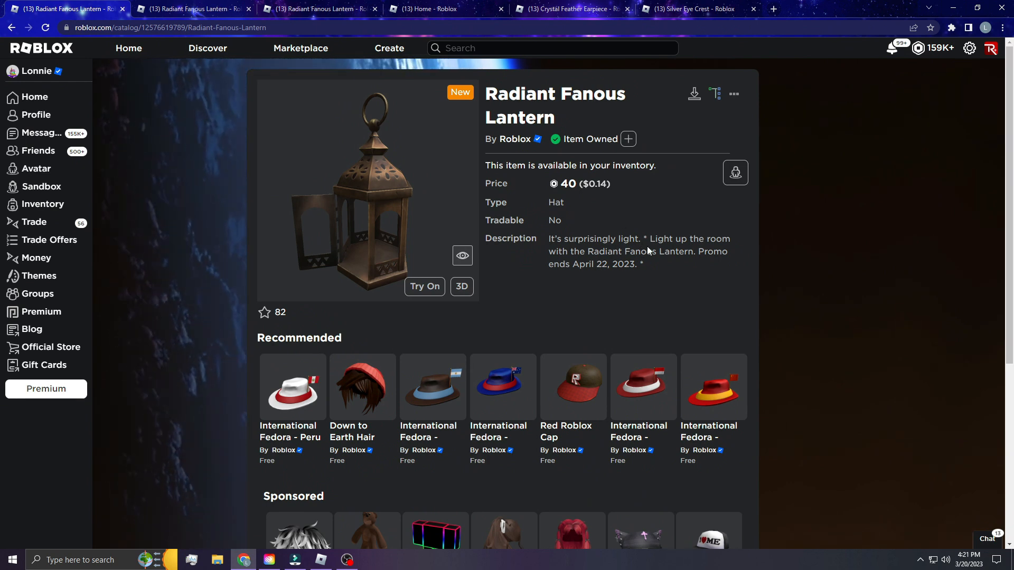
mouse_move(629, 251)
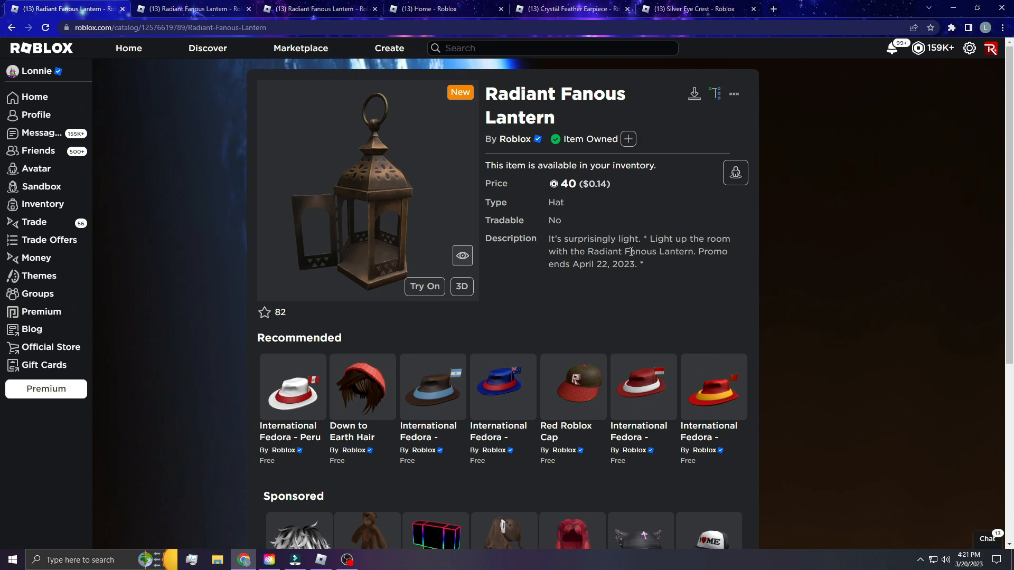
mouse_move(647, 279)
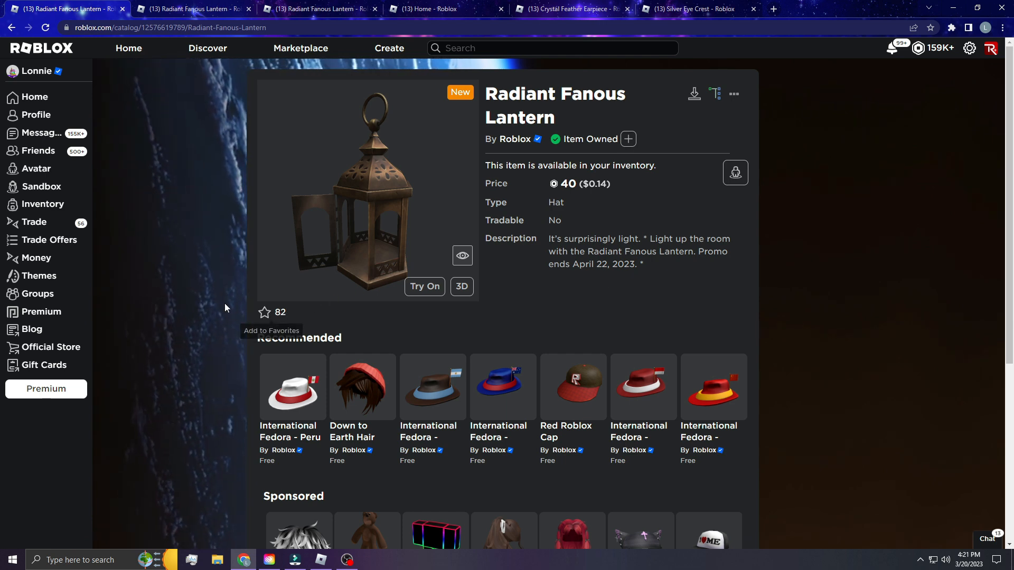
mouse_move(189, 220)
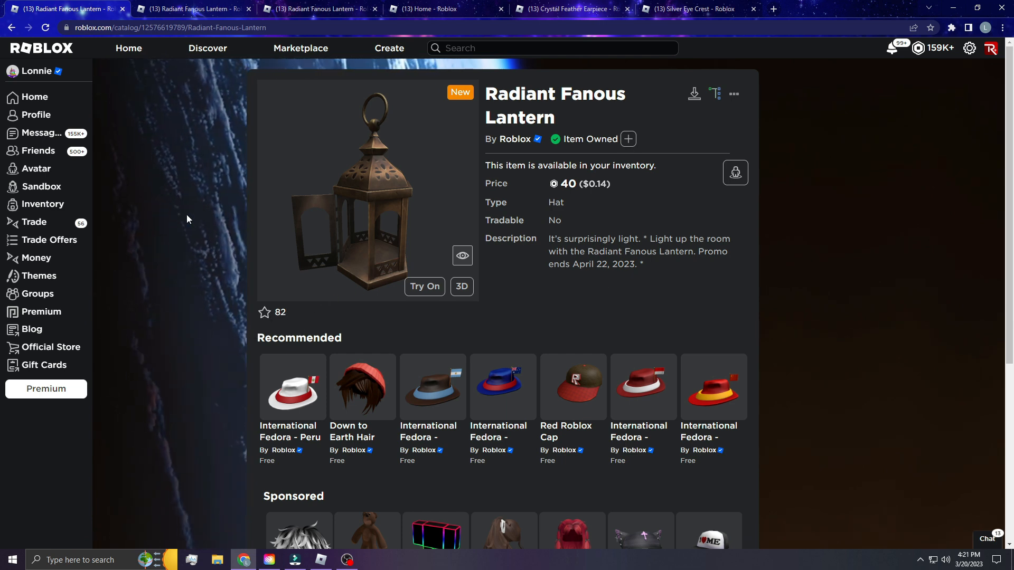
mouse_move(170, 272)
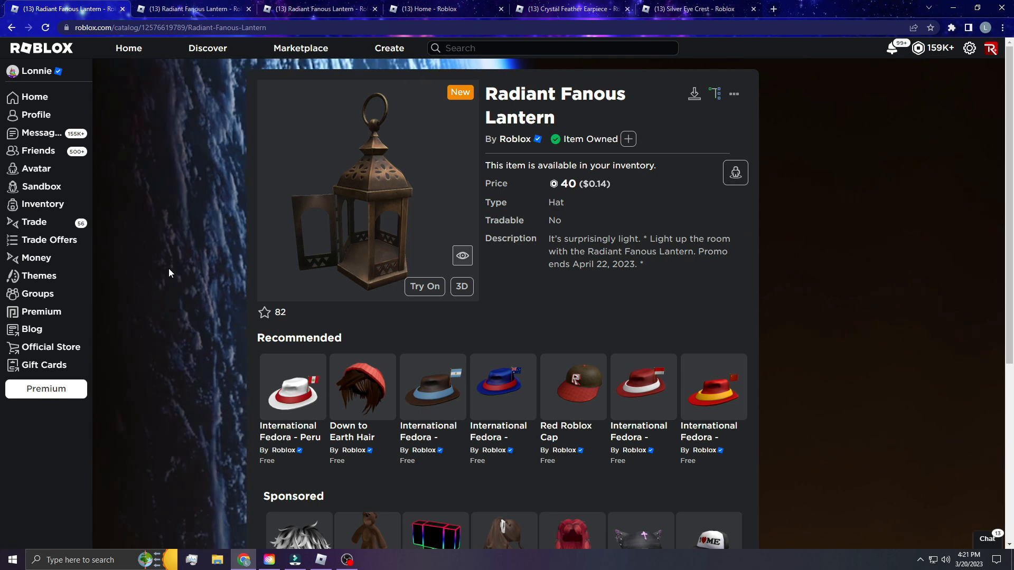